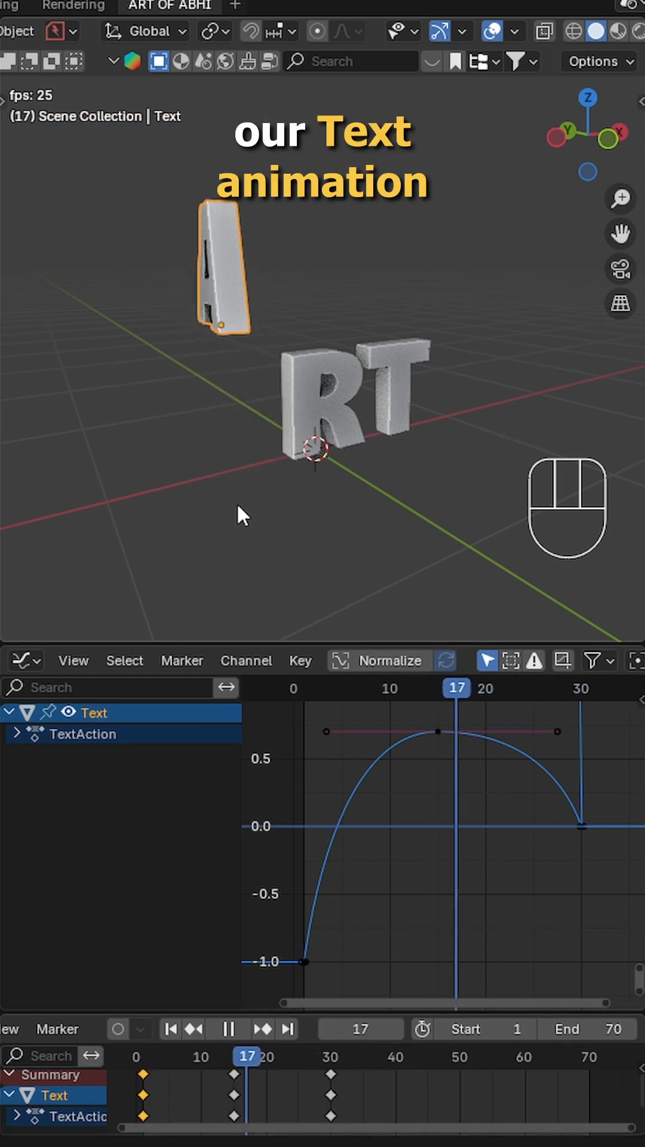
Step: Add a Simple Deform modifier to letter A for the 45° Y bend
left_click(131, 552)
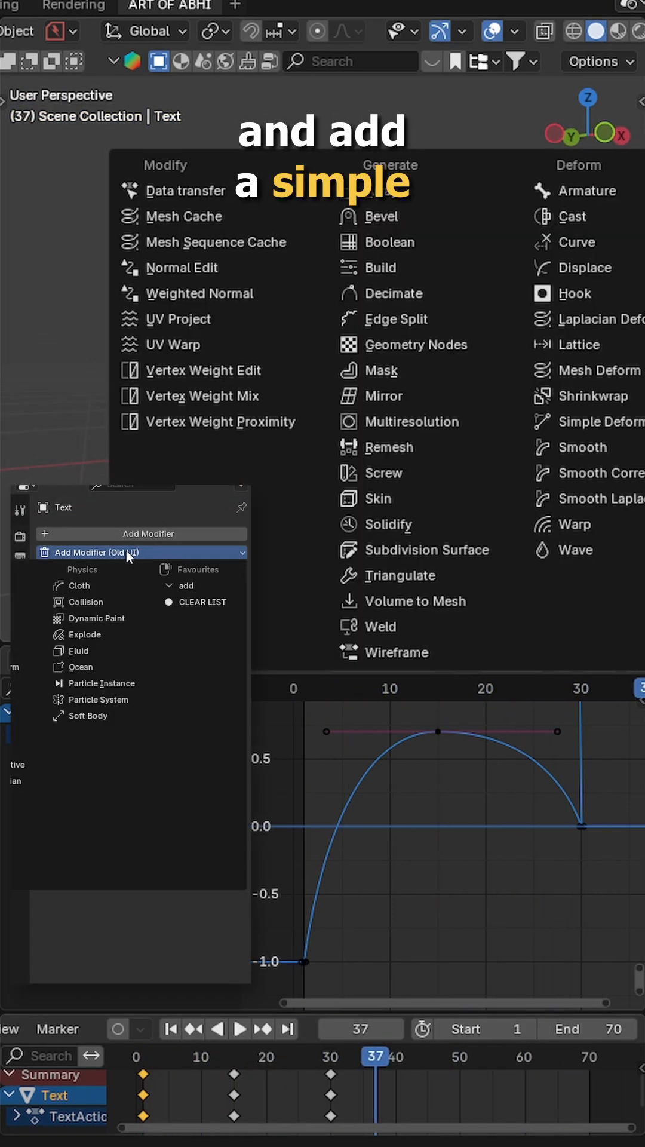
left_click(172, 687)
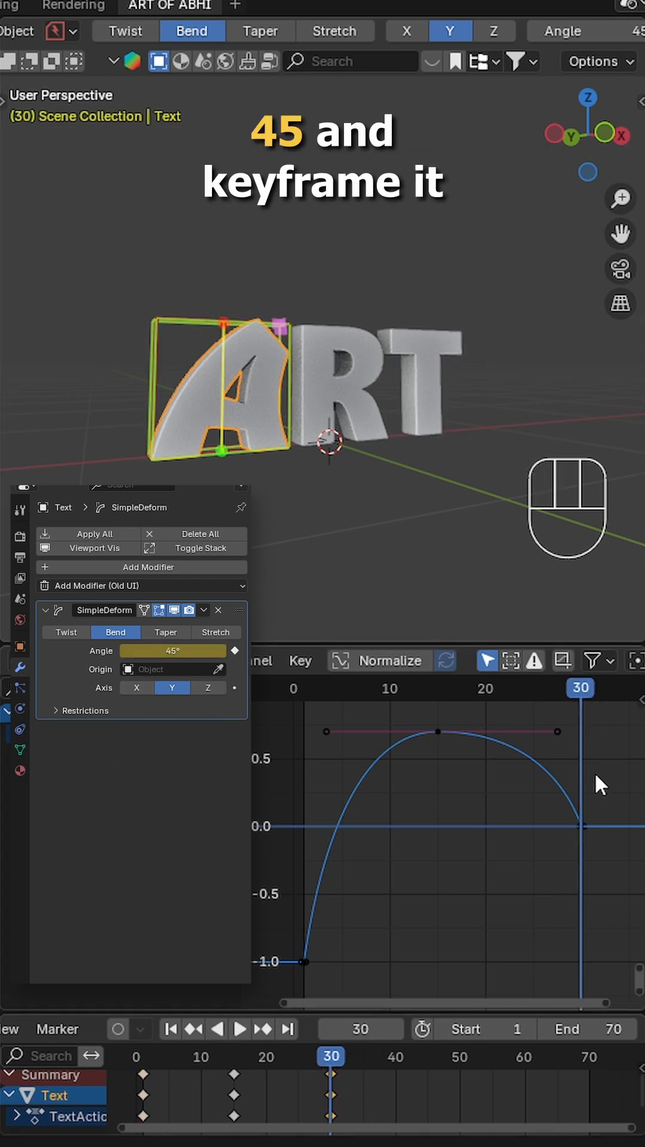
Step: Keyframe the bend angle at frame 1
left_click(174, 650)
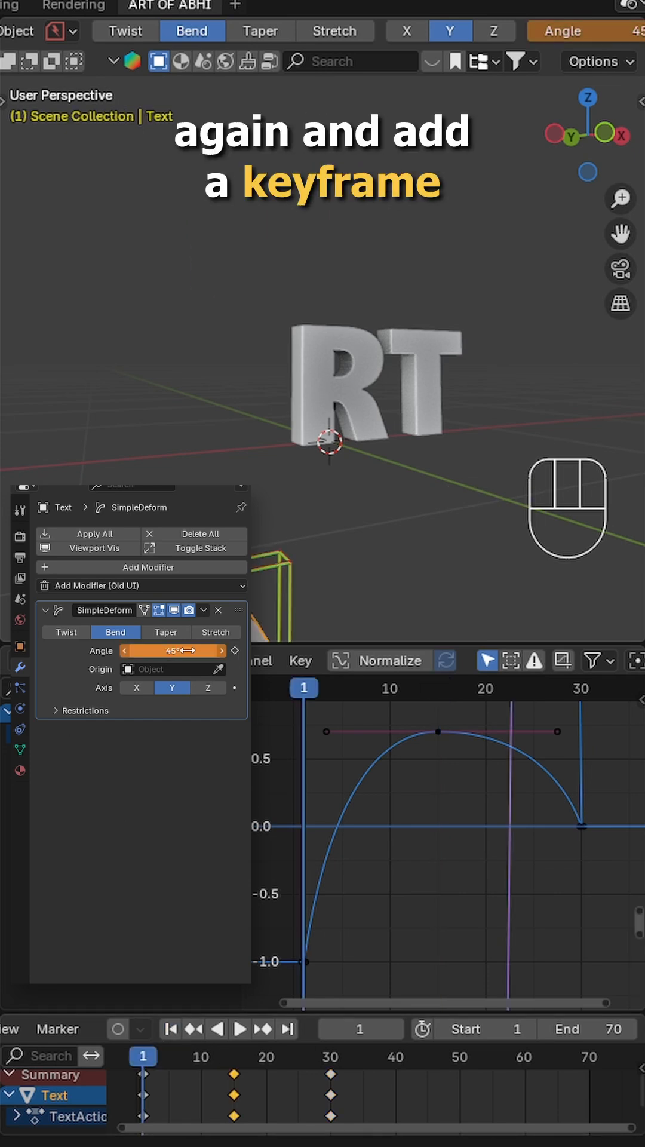
key("space")
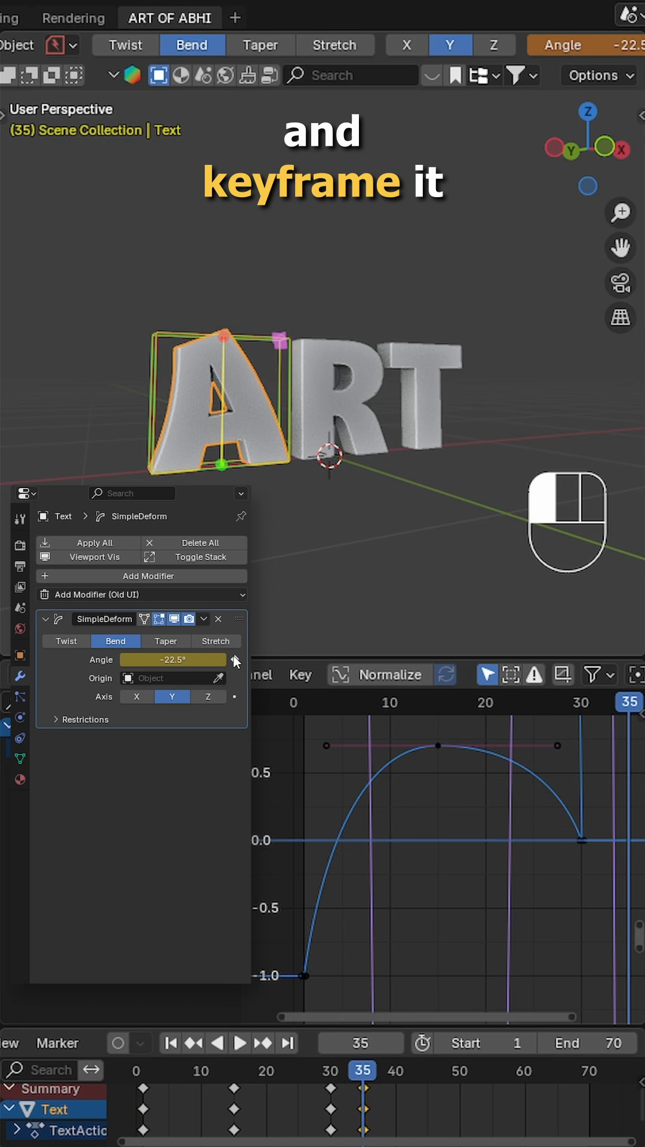
Step: Keyframe −22.5° at frame 35 and enter −11.25° for the next wobble key
left_click(172, 659)
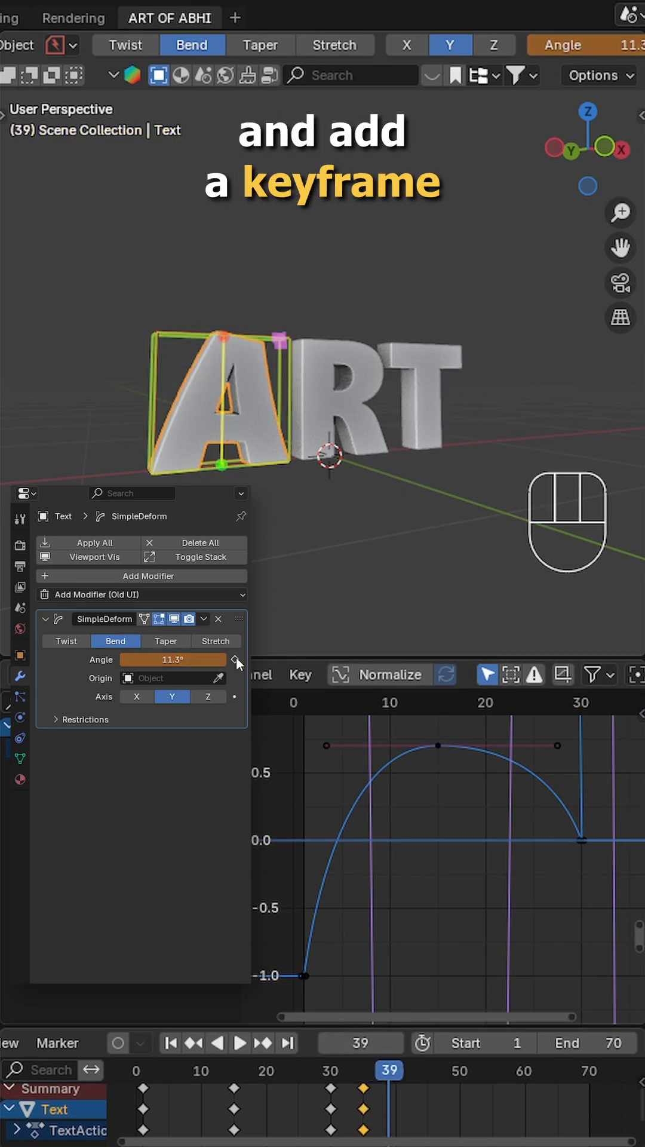
type("-11.25d")
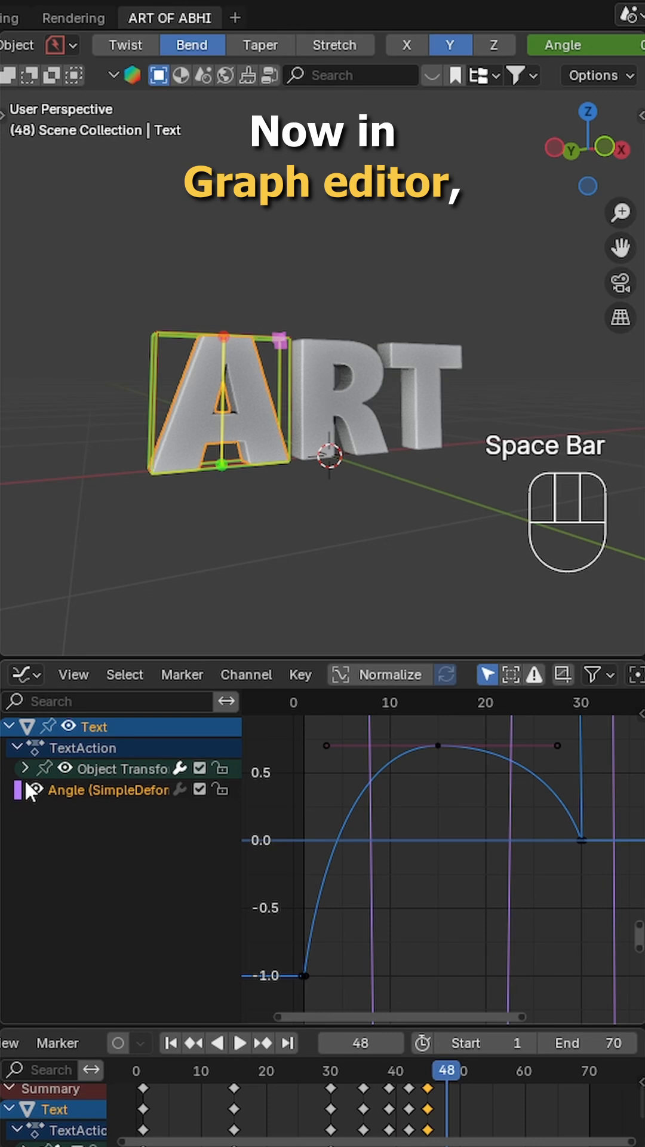
Step: Isolate the bend angle curve and set its keyframes to smooth interpolation
left_click(73, 674)
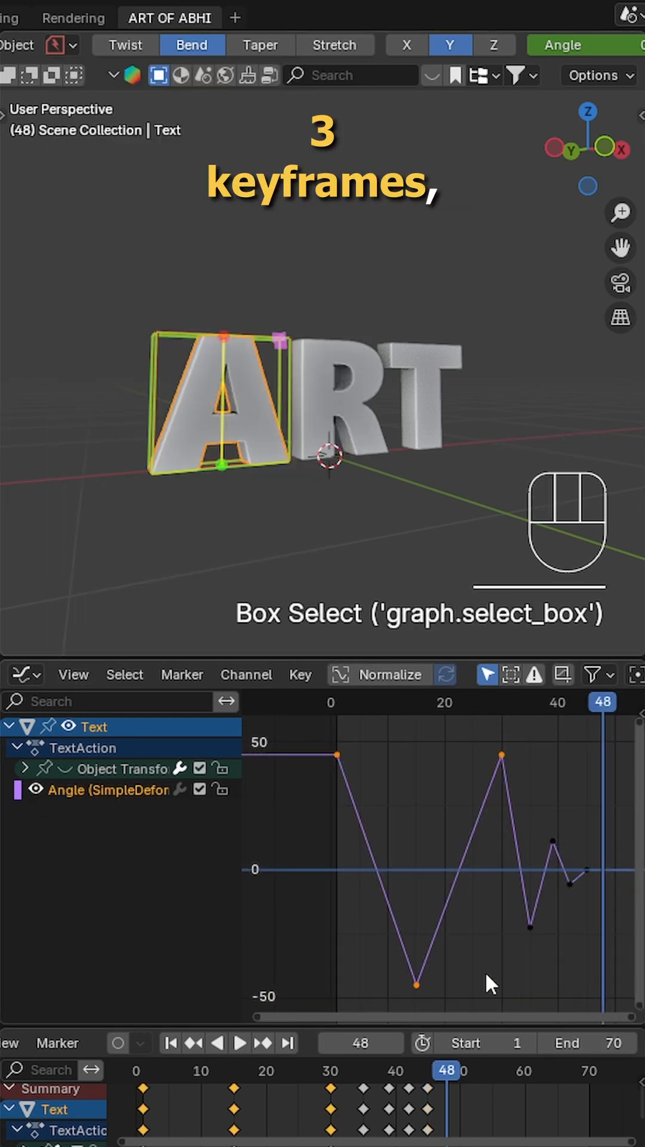
key("t")
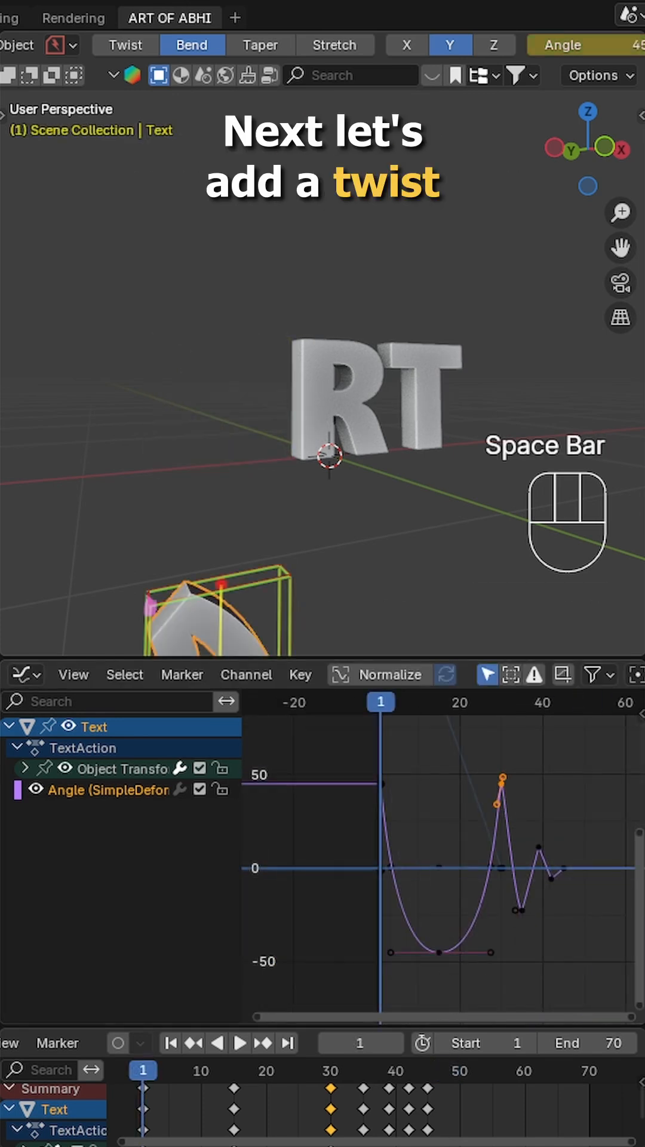
Step: Add a second Simple Deform twist on Z and keyframe 0° at frame 30
left_click(141, 575)
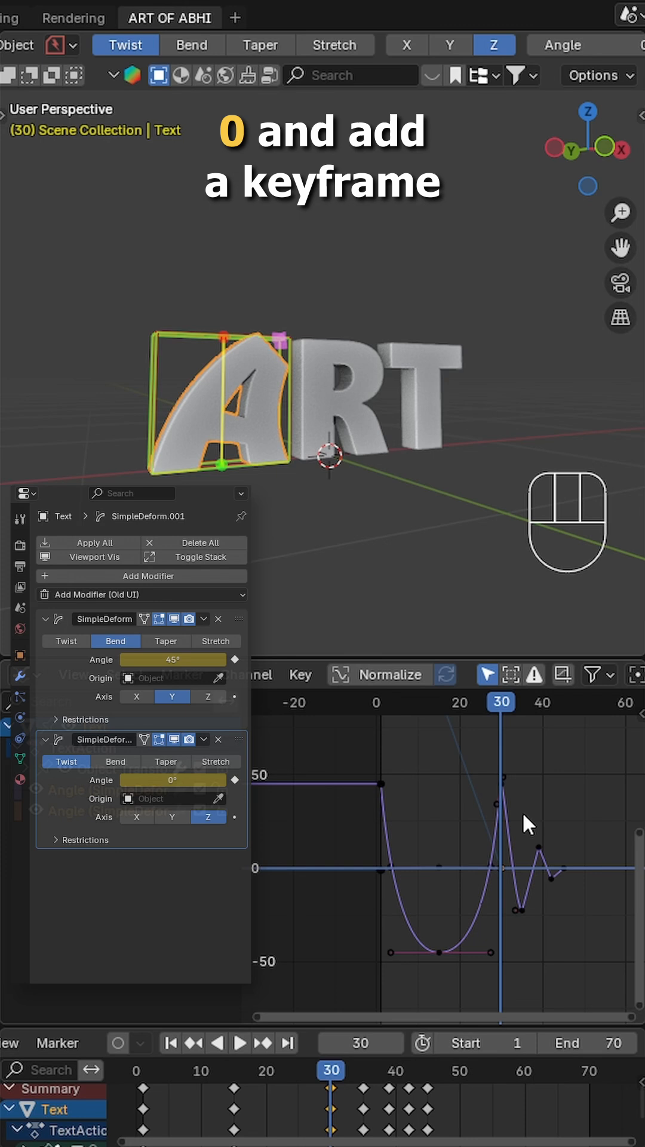
key("space")
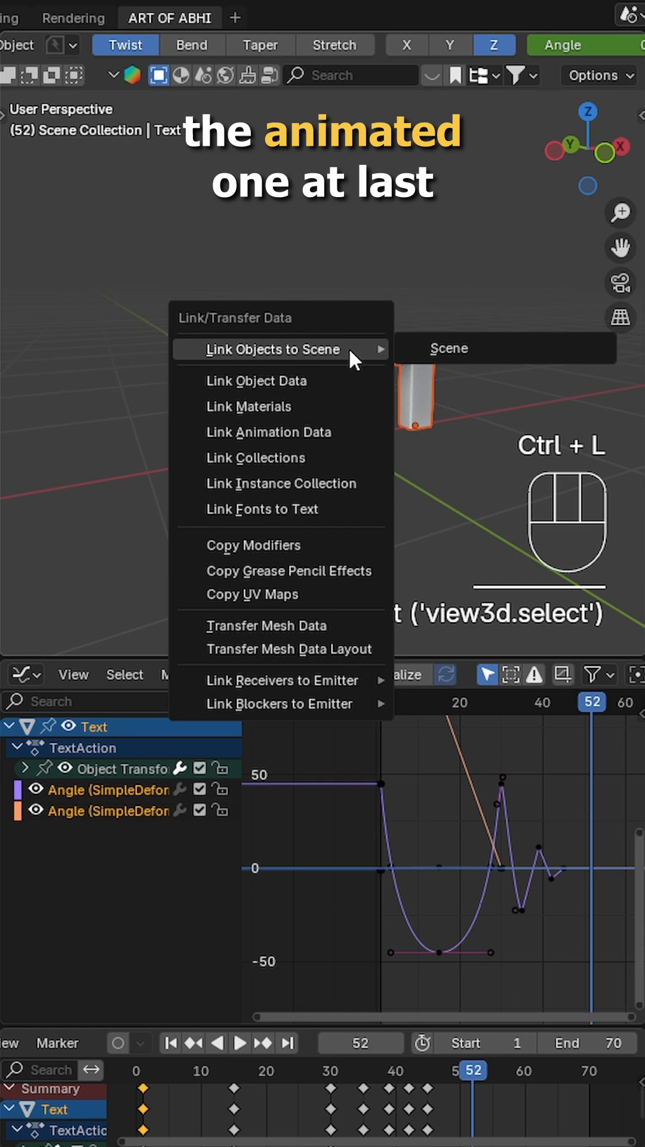
Step: Copy A's deform modifiers and animation to R and T, then make them single user
left_click(269, 431)
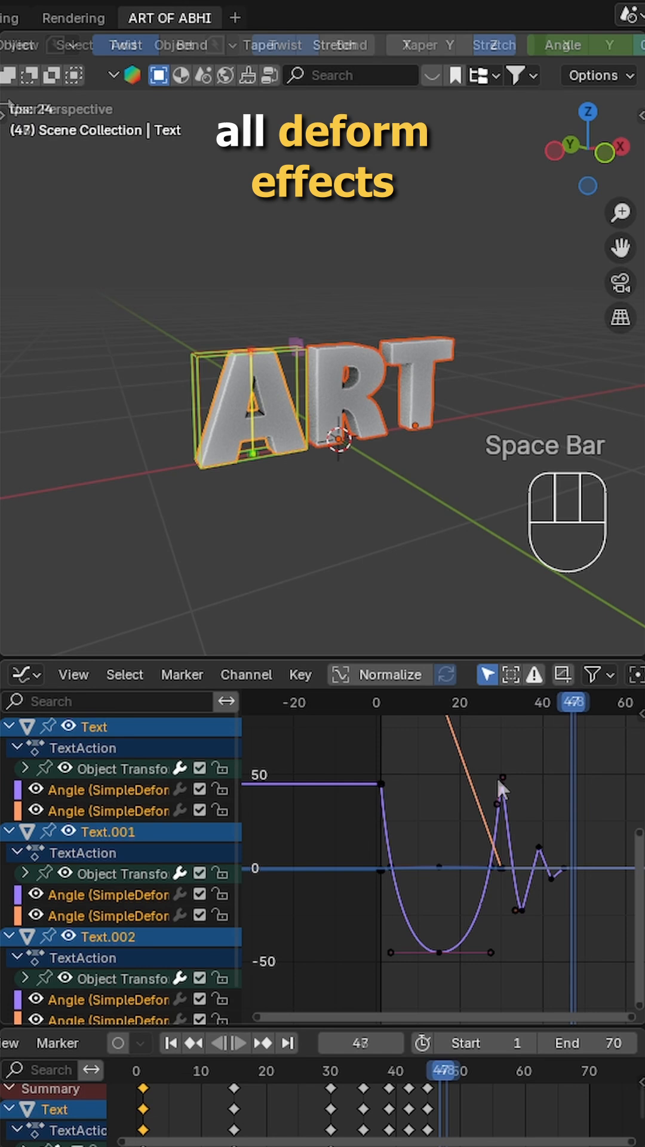
left_click(80, 44)
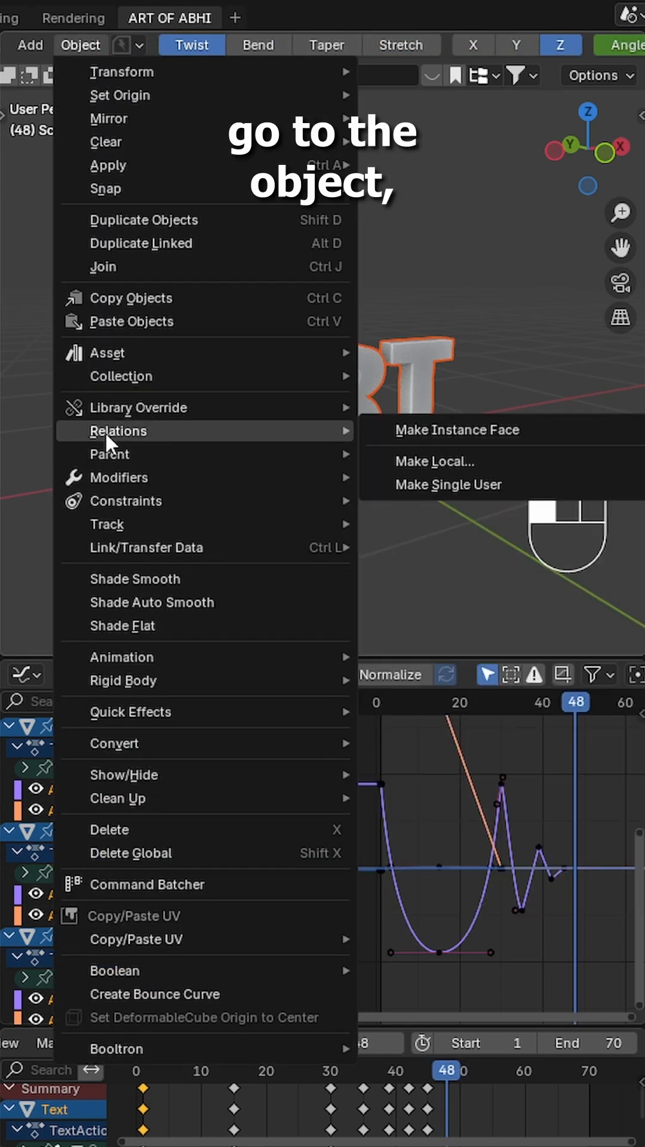